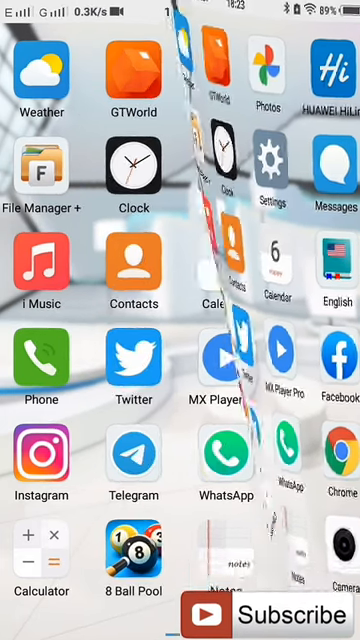
Launch the modded WhatsApp from the home screen to reach the DONSIA chat list
{"action": "left_click", "coordinate": [226, 460]}
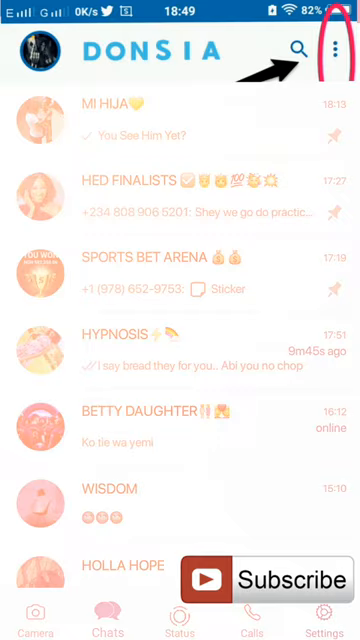
Go into the app's Settings and then the Privacy section holding Anti-View Once
{"action": "left_click", "coordinate": [340, 48]}
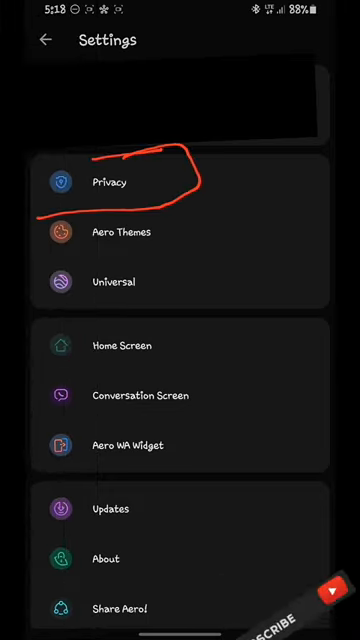
{"action": "left_click", "coordinate": [106, 181]}
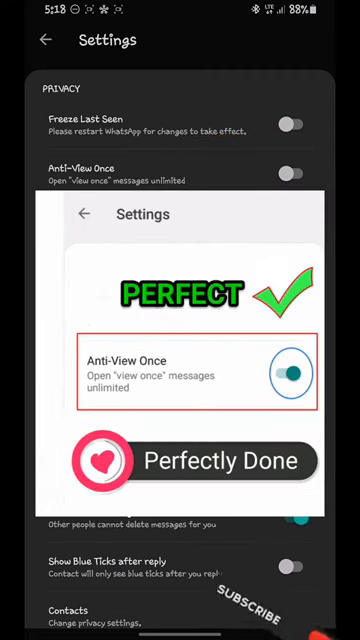
Switch the Anti-View Once option on in Privacy settings
{"action": "left_click", "coordinate": [297, 174]}
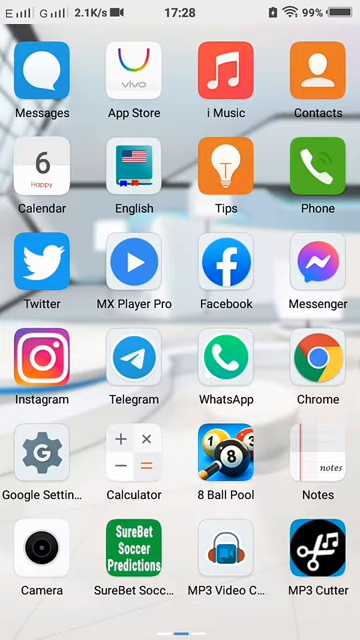
Relaunch WhatsApp and enter the HYPNOSIS chat with the view-once photo
{"action": "left_click", "coordinate": [227, 360]}
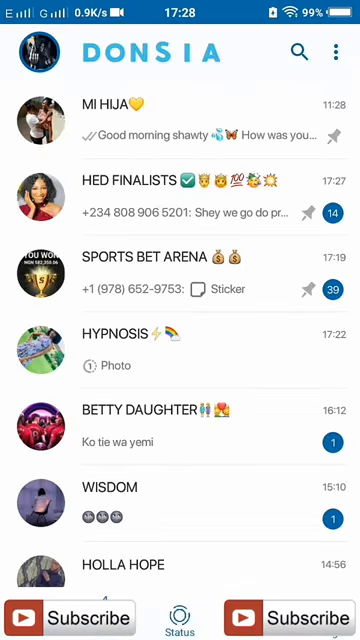
{"action": "left_click", "coordinate": [180, 352]}
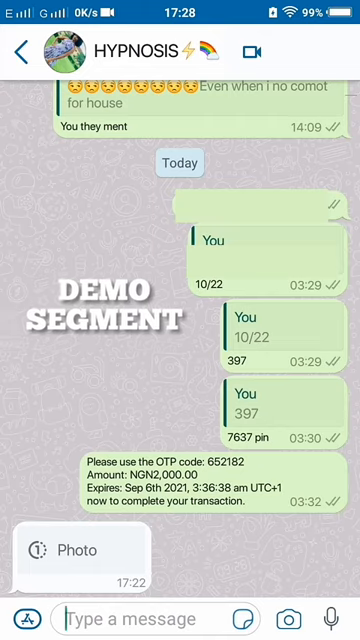